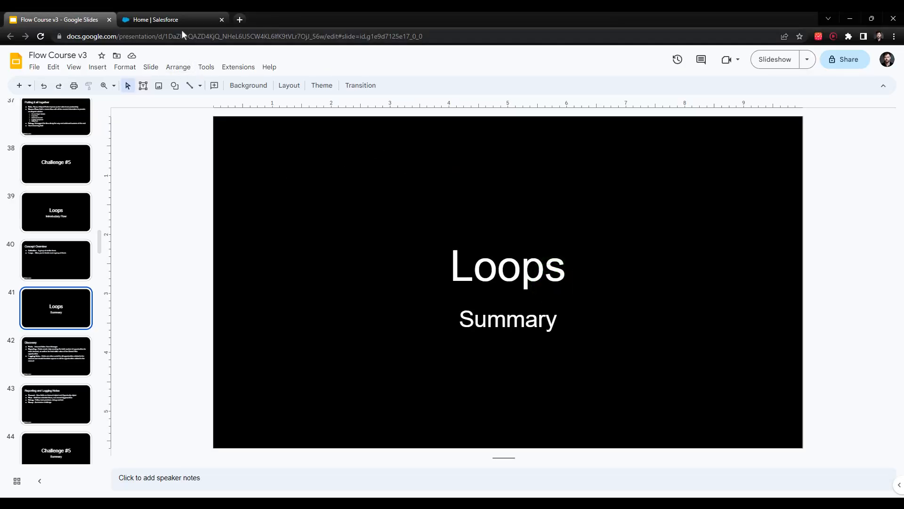
- Switch from the course slides to the Salesforce home page tab
click(156, 20)
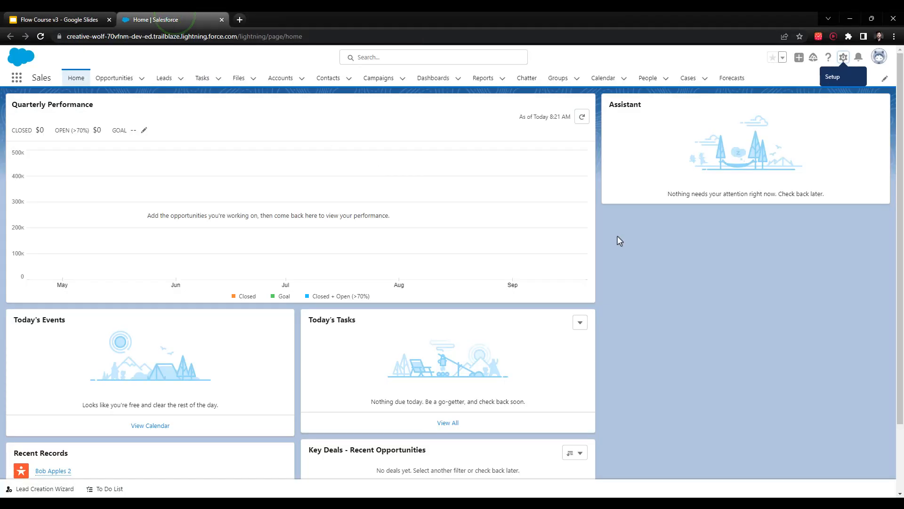
mouse_move(733, 278)
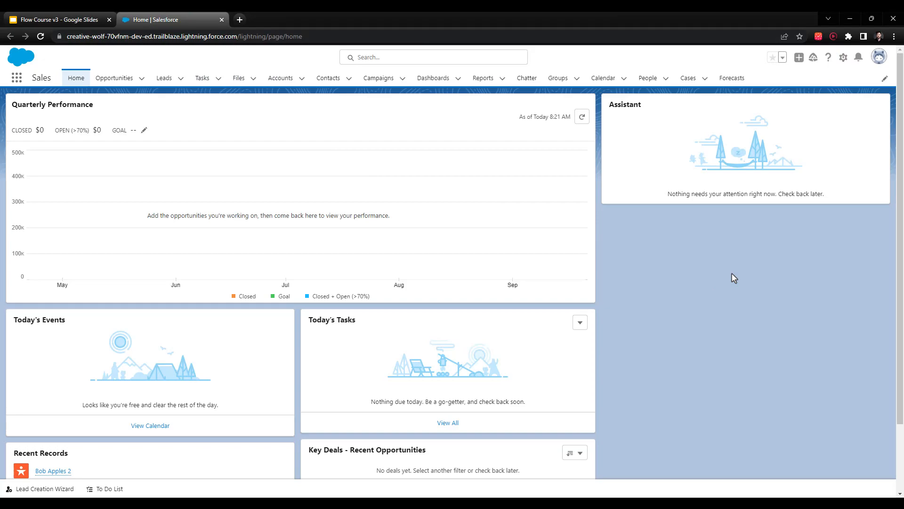
mouse_move(839, 71)
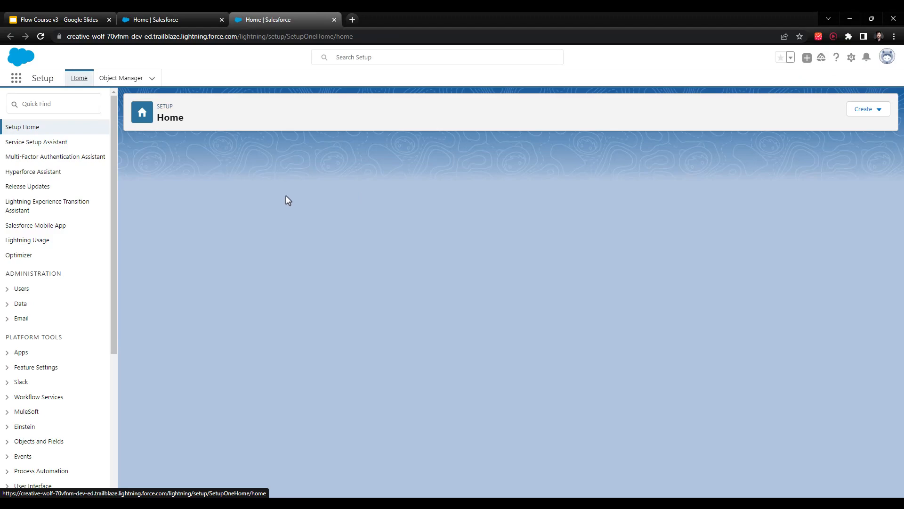
- Search 'flow' in Quick Find, open the Flows list, and start a New Flow
text(flow)
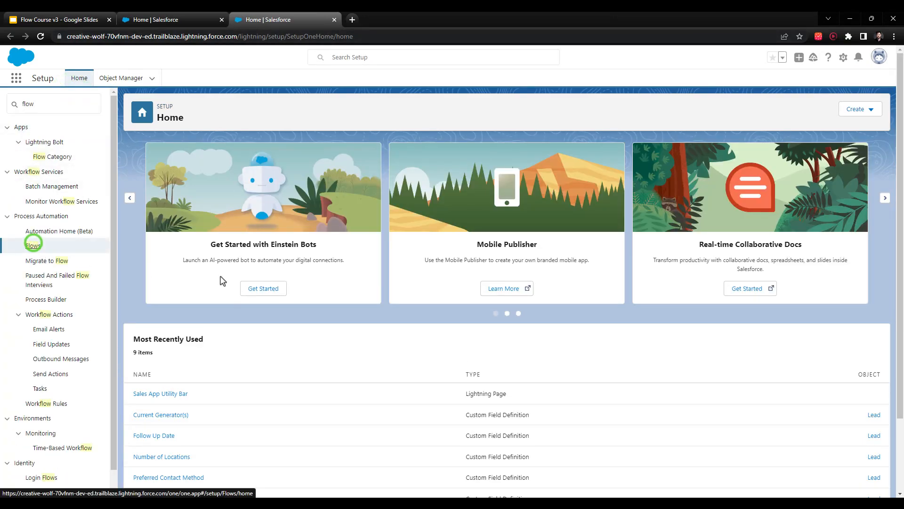
click(32, 245)
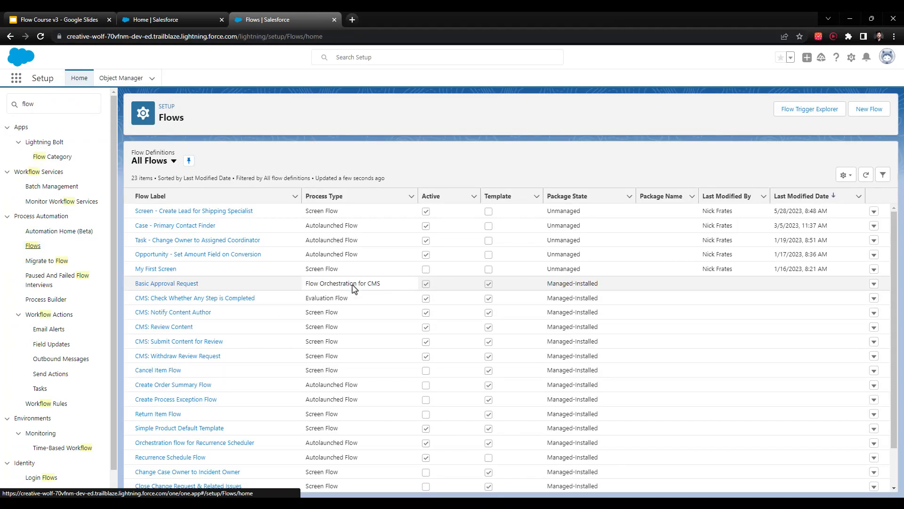
click(869, 109)
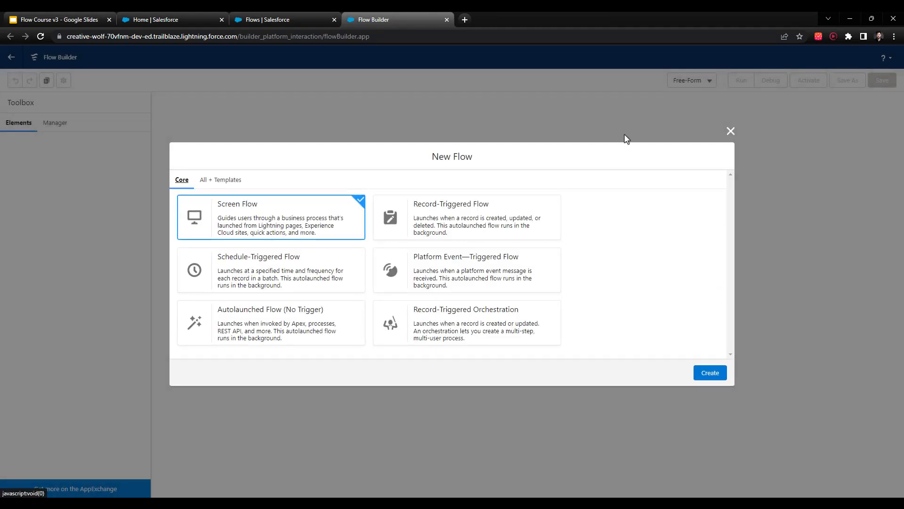
mouse_move(350, 227)
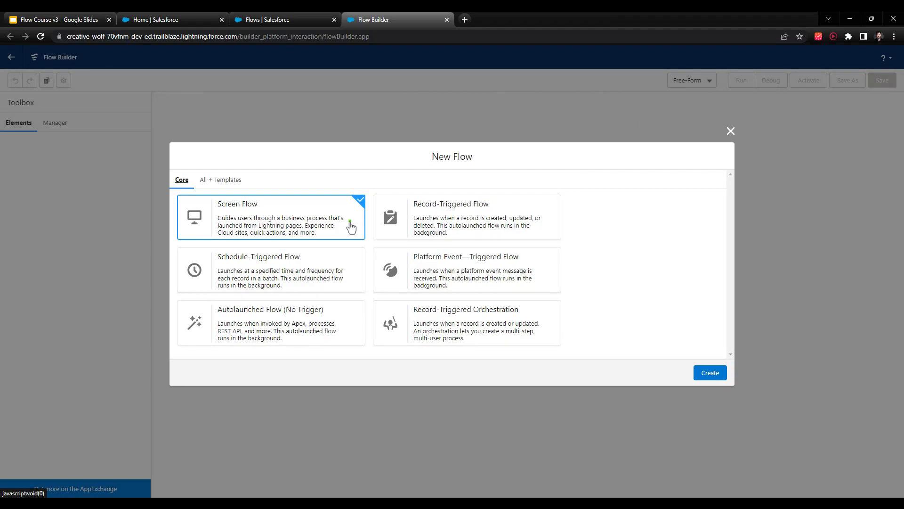
mouse_move(374, 223)
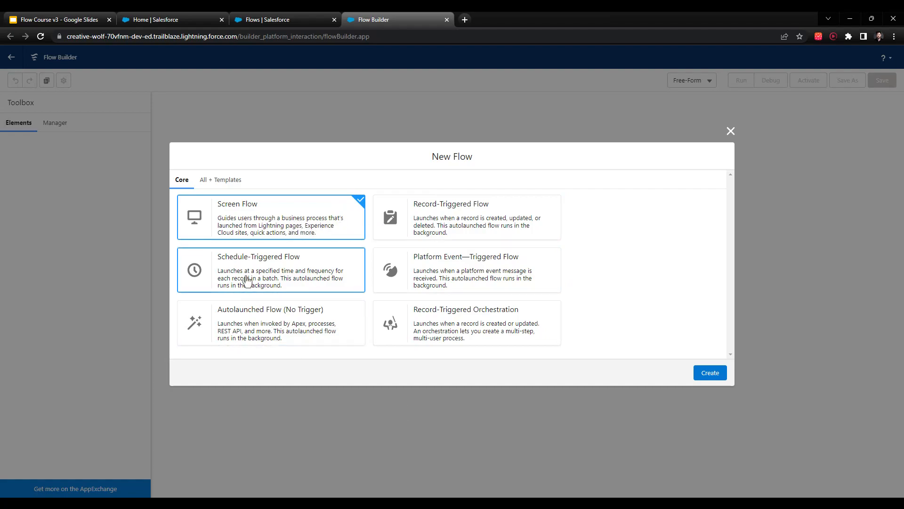
- Create the new flow as a Screen Flow
click(710, 372)
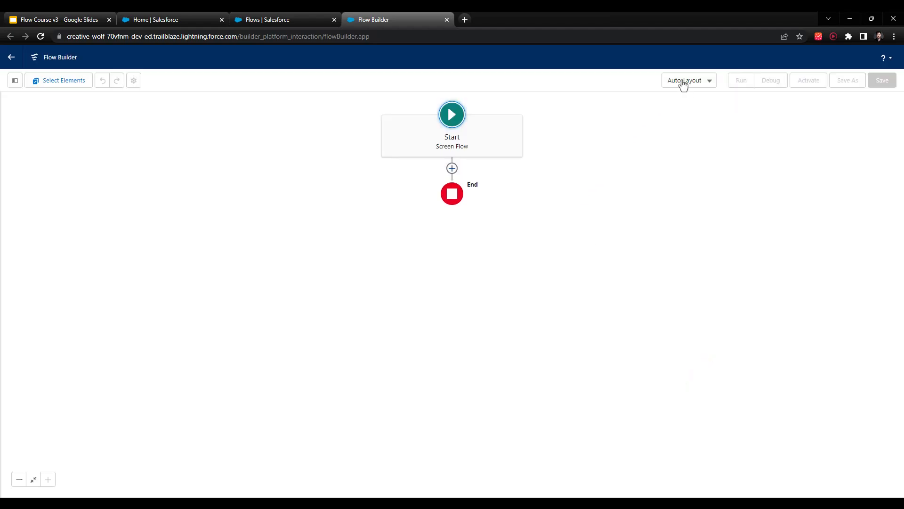
- Change the canvas layout from Auto-Layout to Free-Form
click(688, 80)
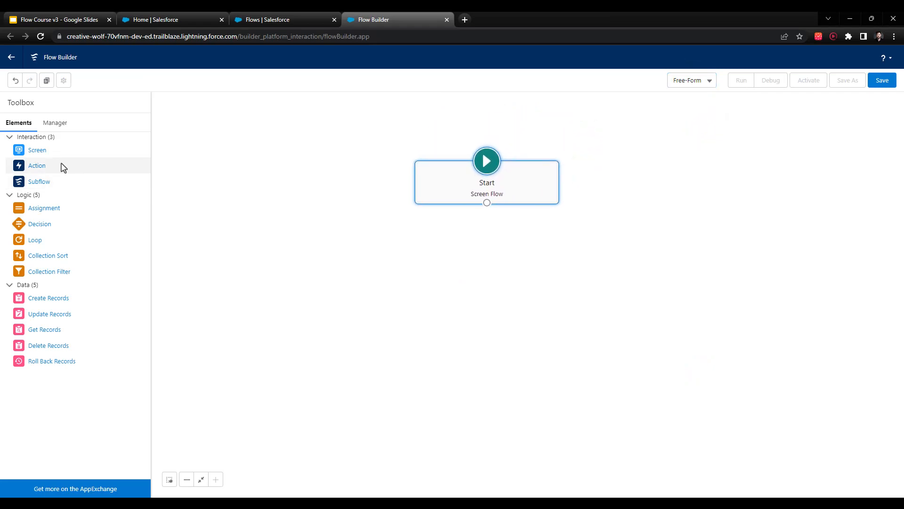
mouse_move(27, 383)
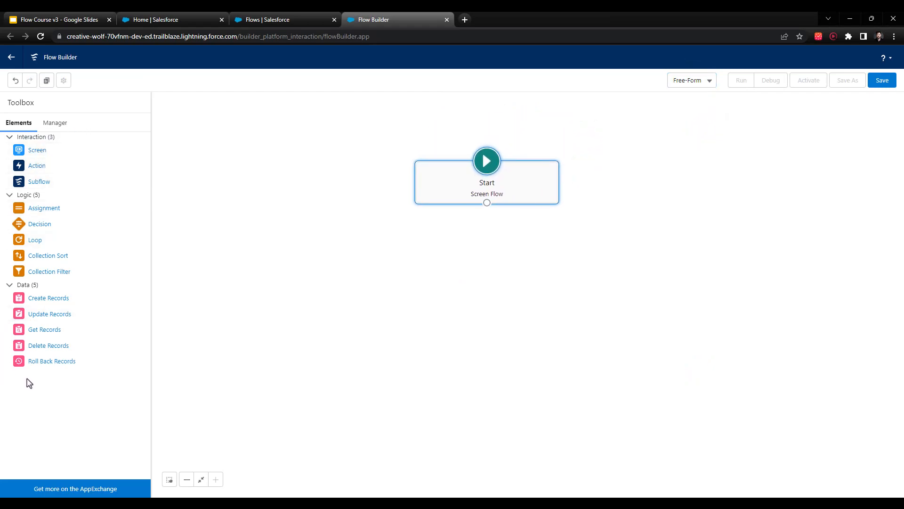
mouse_move(645, 155)
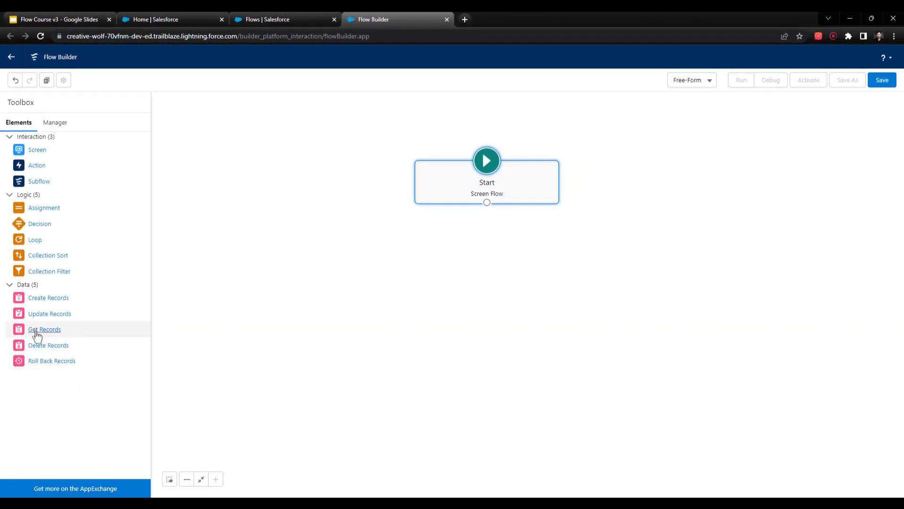
- Add a Get Records element labelled 'Get Accounts' that queries the Account object
drag(44, 328, 475, 262)
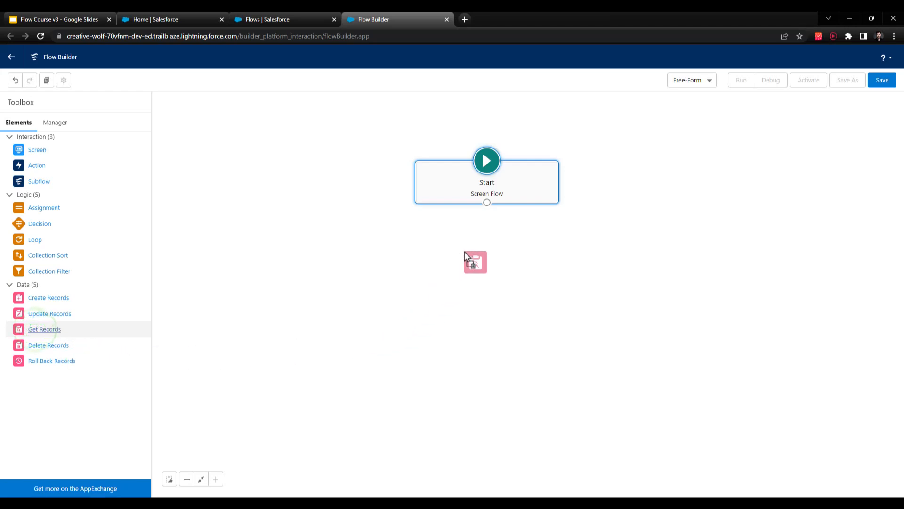
click(475, 261)
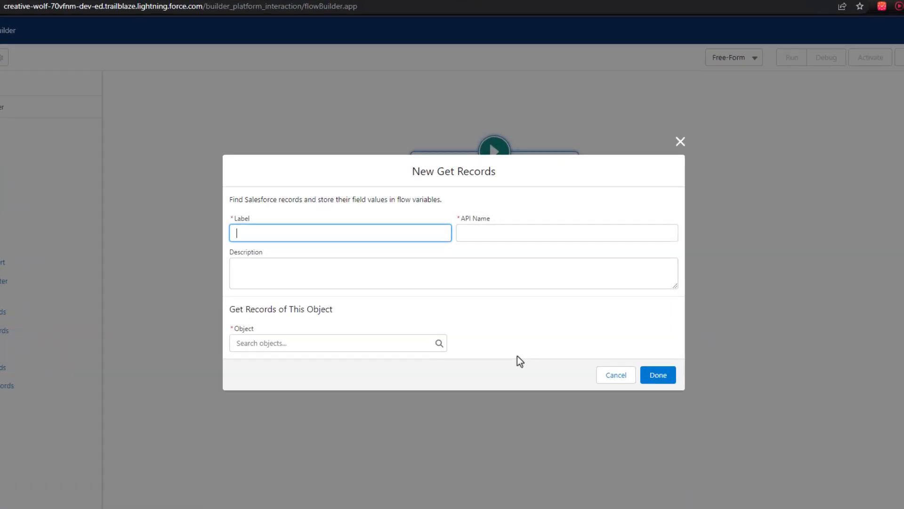
text(Get Accounts)
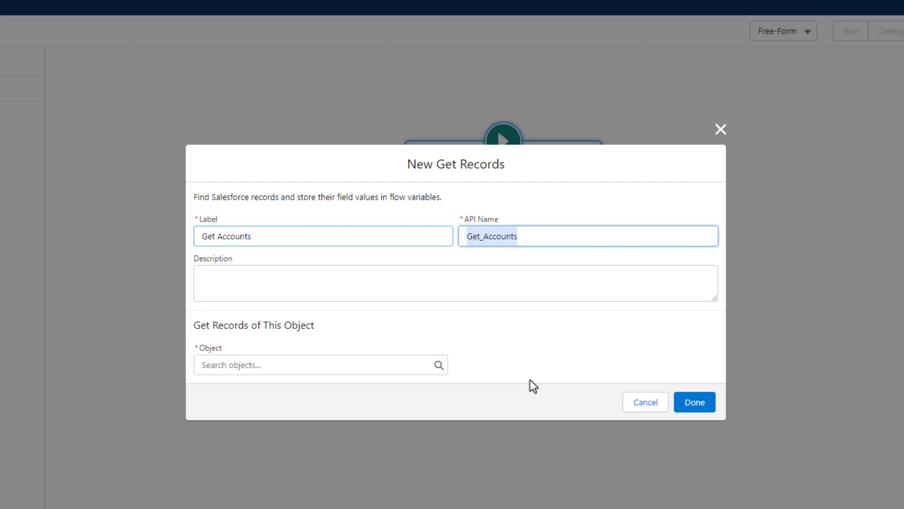
click(317, 365)
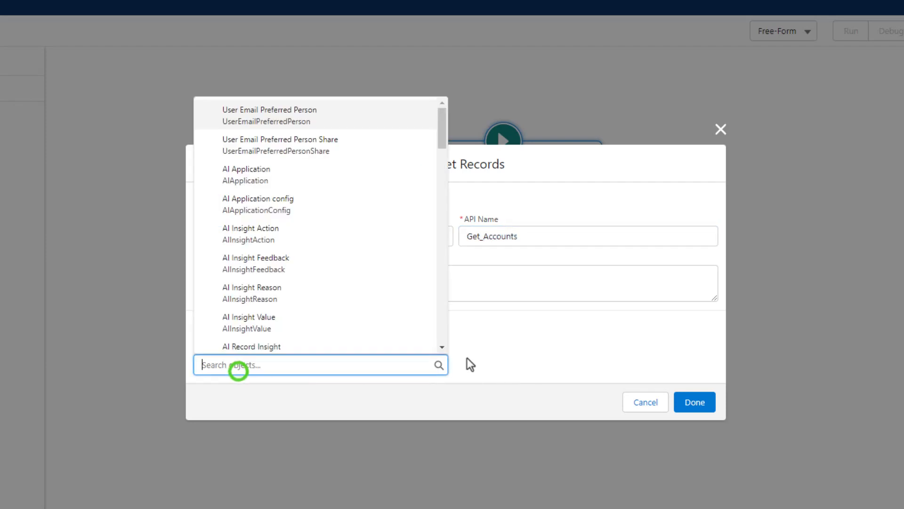
text(account)
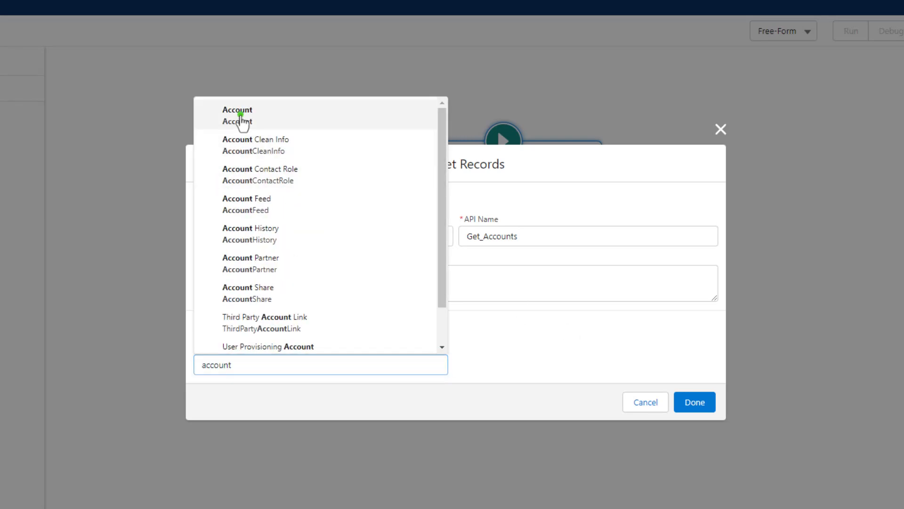
click(237, 115)
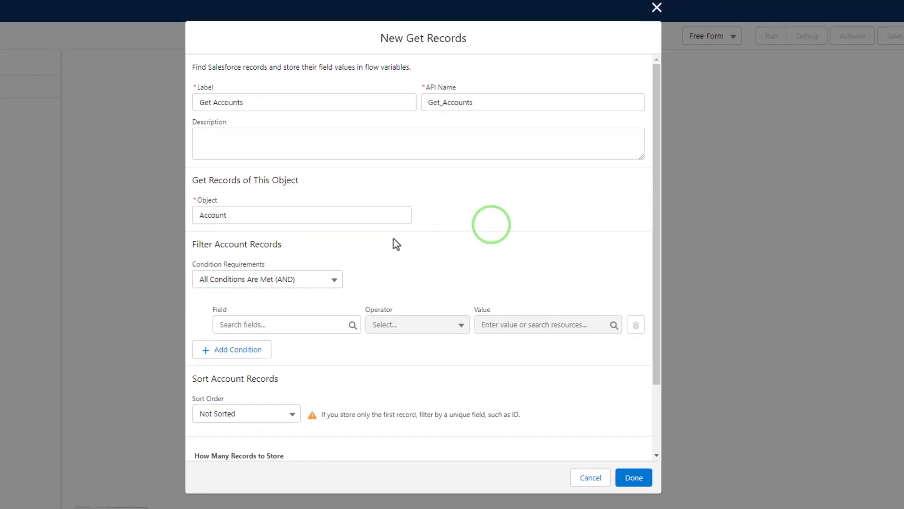
mouse_move(363, 233)
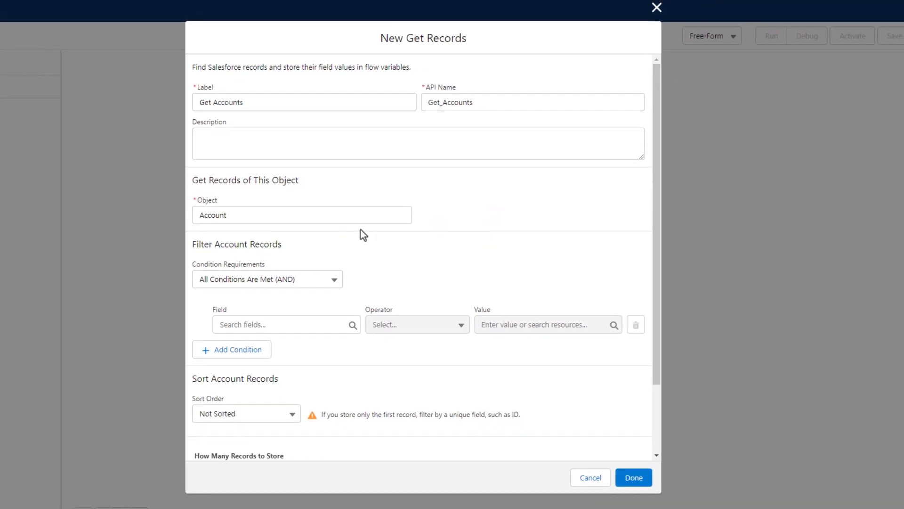
mouse_move(418, 261)
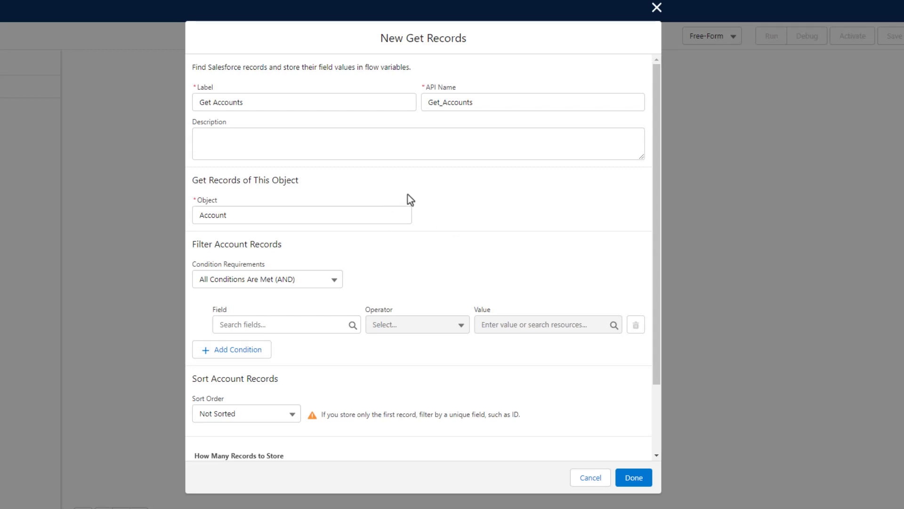
mouse_move(410, 192)
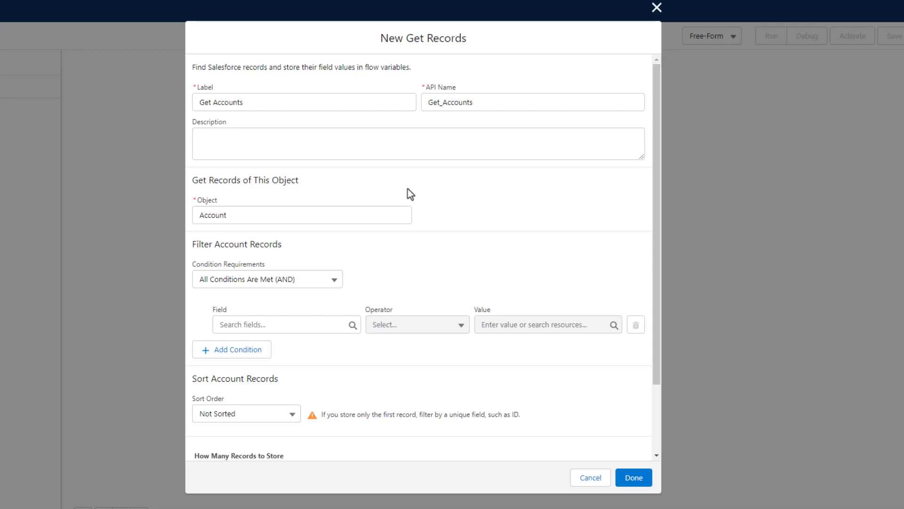
mouse_move(457, 236)
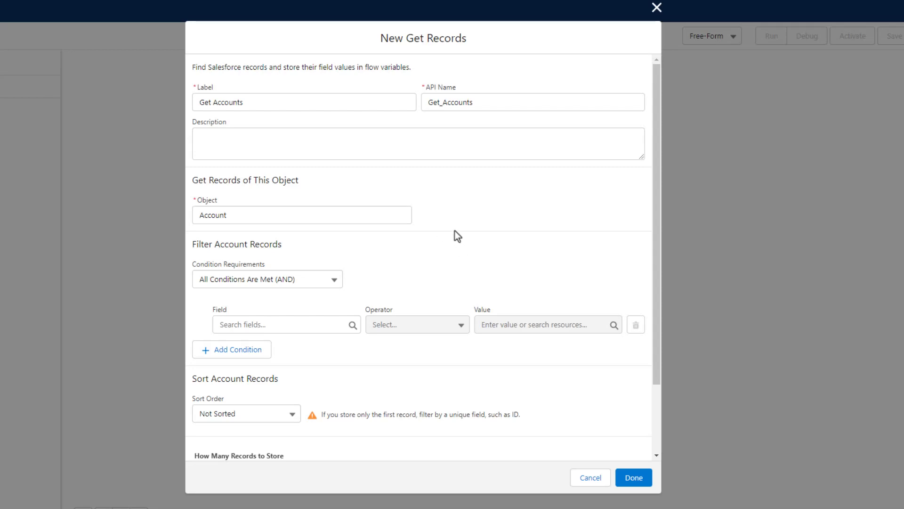
mouse_move(343, 296)
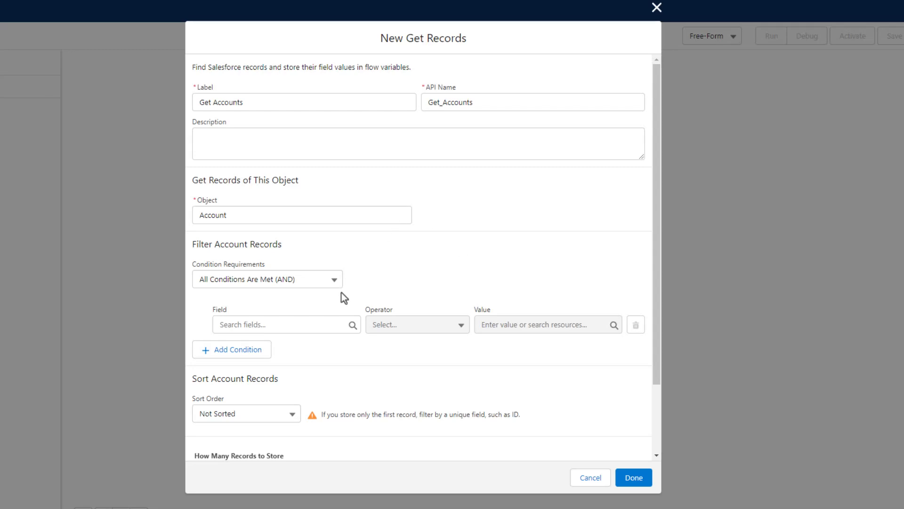
- Set Get Accounts to None—Get All Account Records, store all records, and finish
scroll(down, 3)
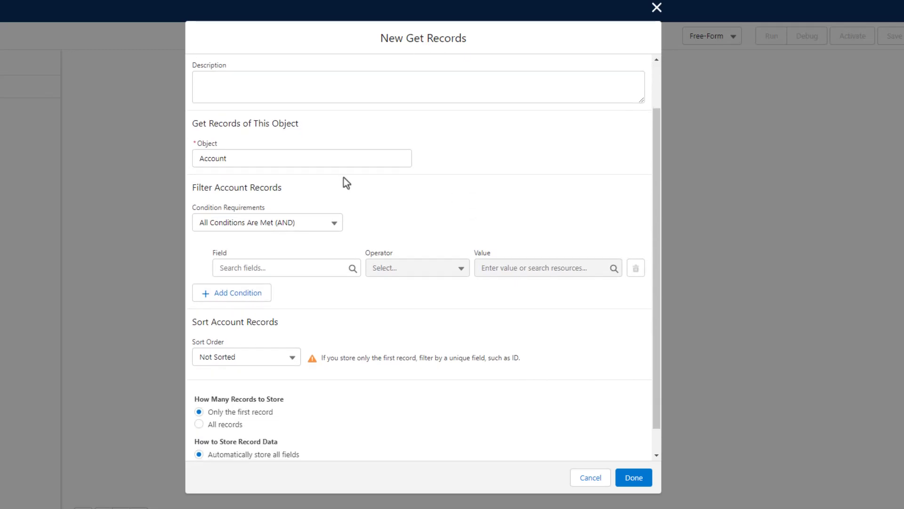
mouse_move(254, 239)
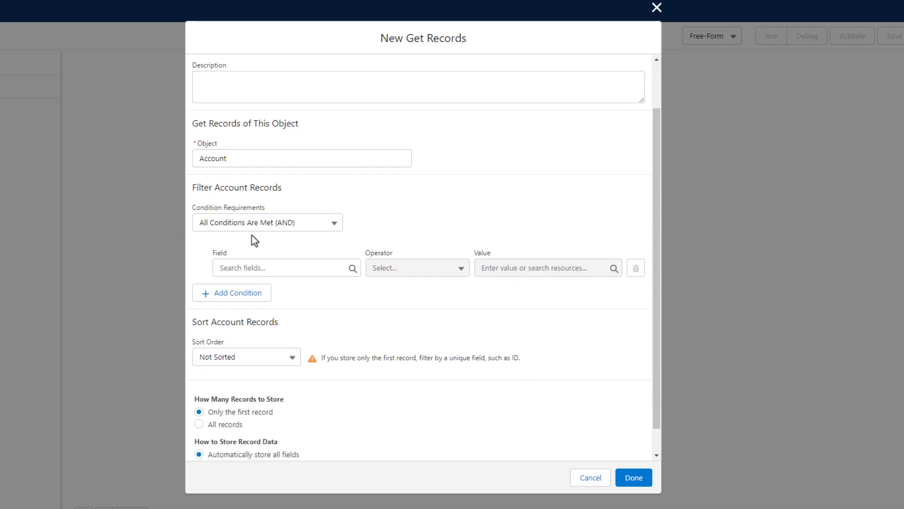
mouse_move(242, 228)
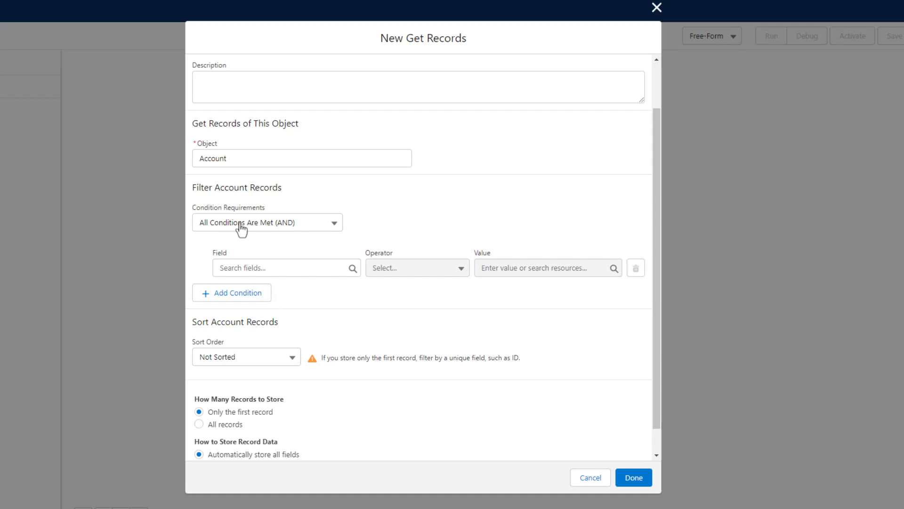
mouse_move(312, 228)
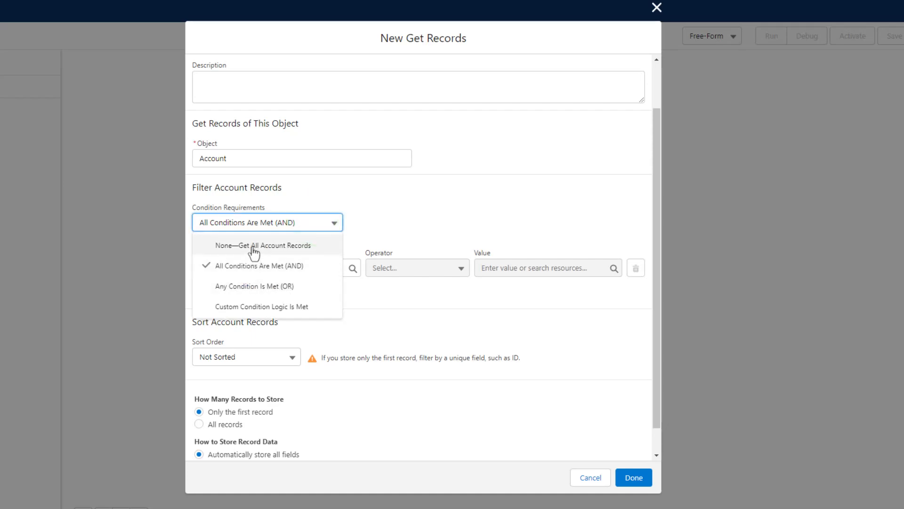
click(262, 245)
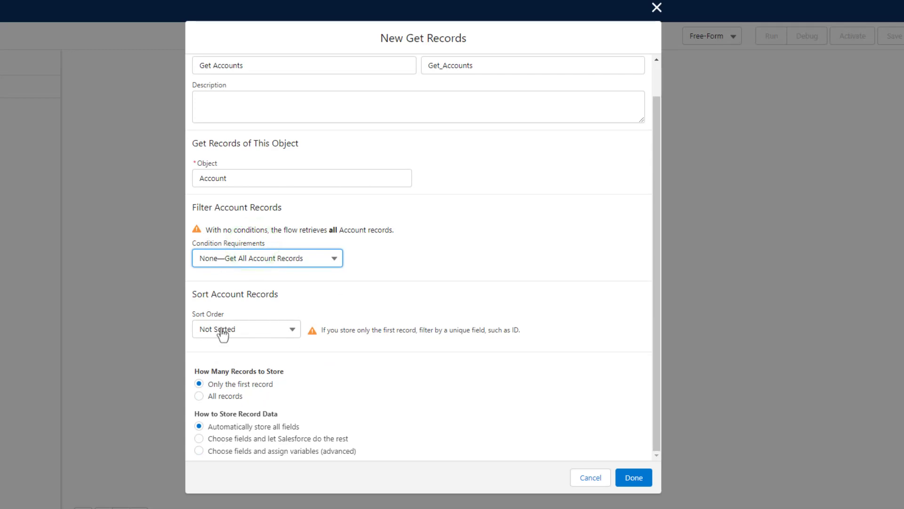
mouse_move(435, 280)
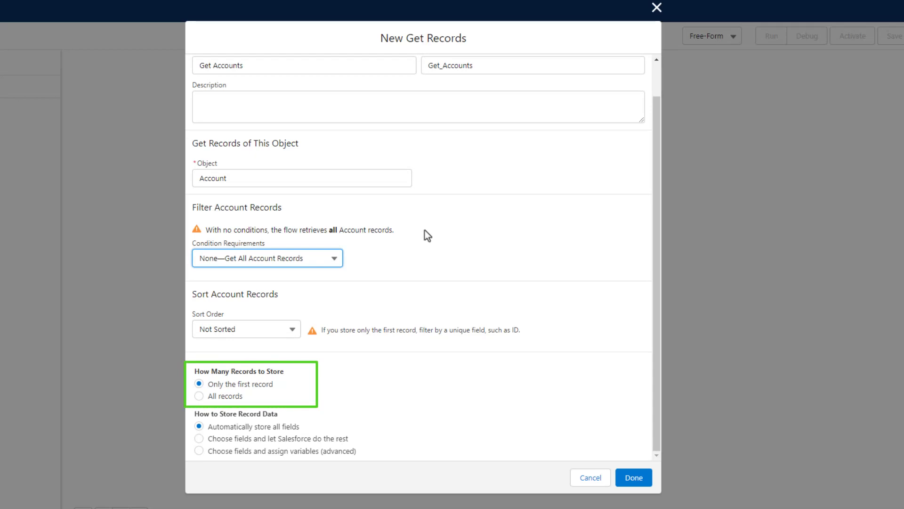
mouse_move(203, 376)
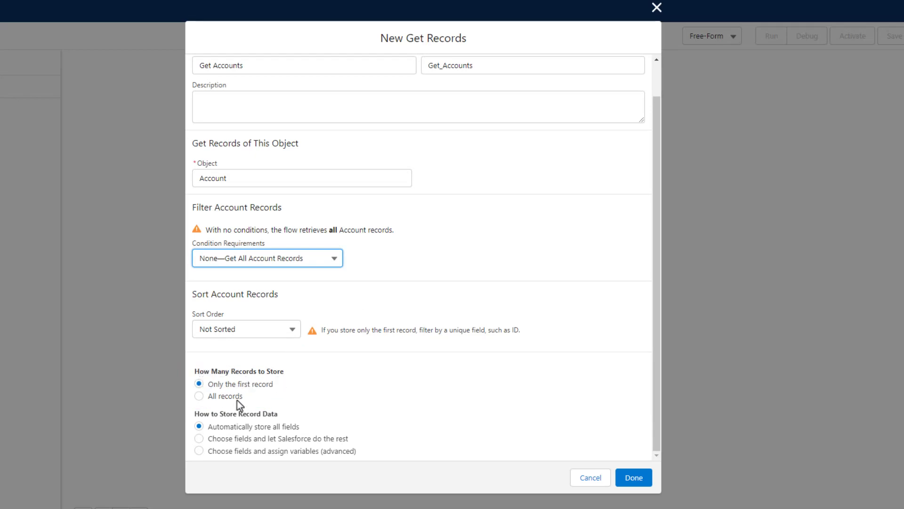
click(198, 396)
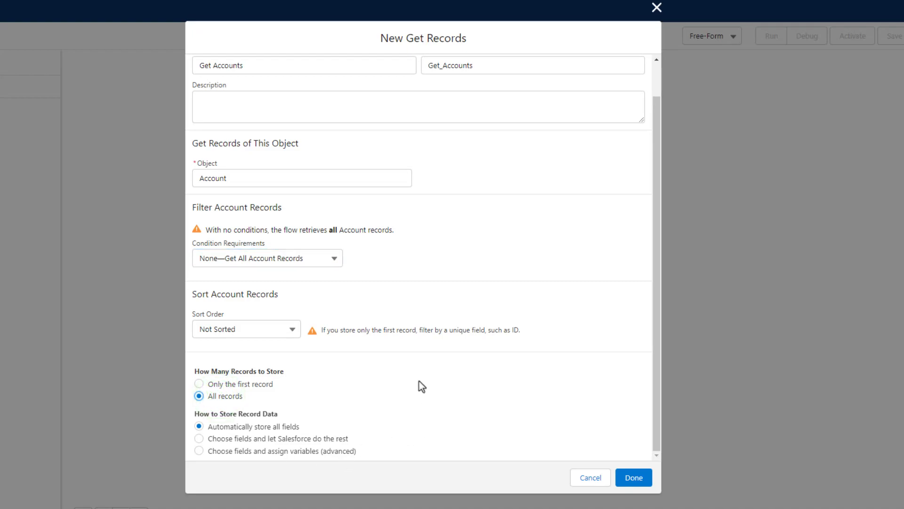
click(636, 477)
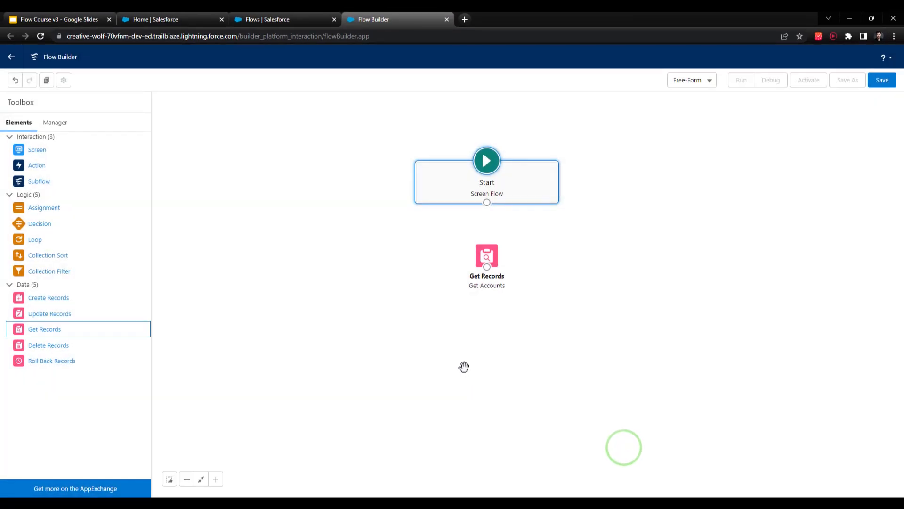
mouse_move(437, 365)
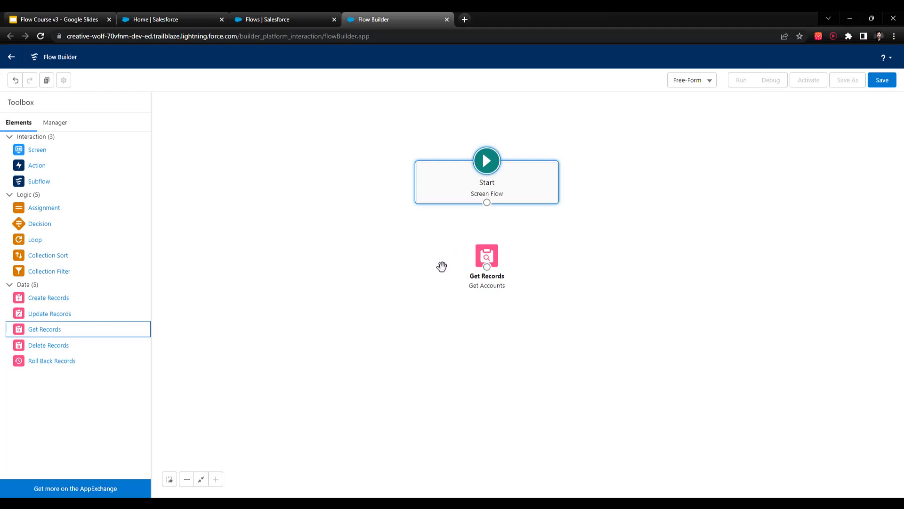
mouse_move(494, 256)
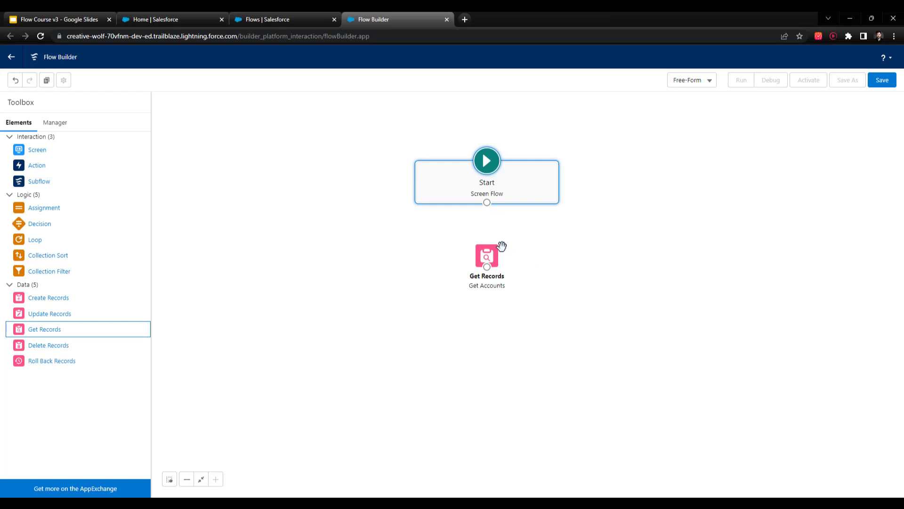
mouse_move(487, 208)
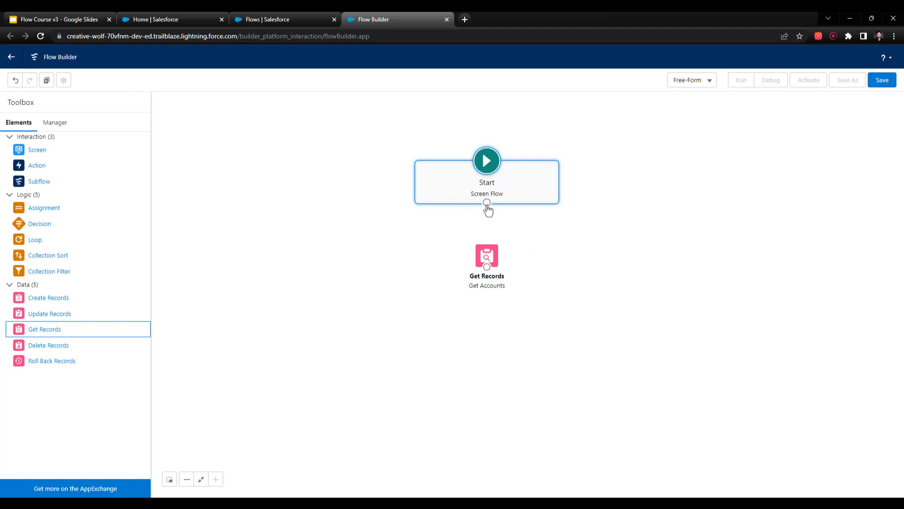
- Drag a connector from Start onto the Get Accounts element
drag(486, 202, 486, 254)
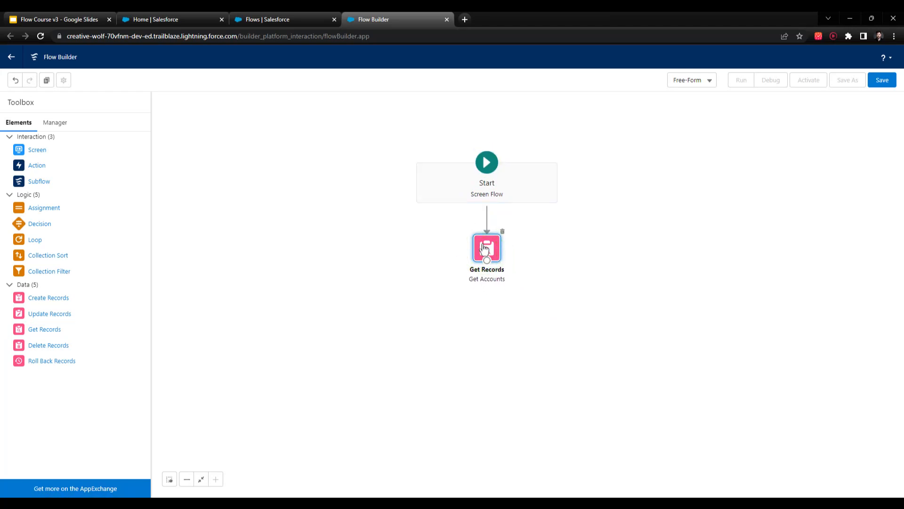
mouse_move(30, 243)
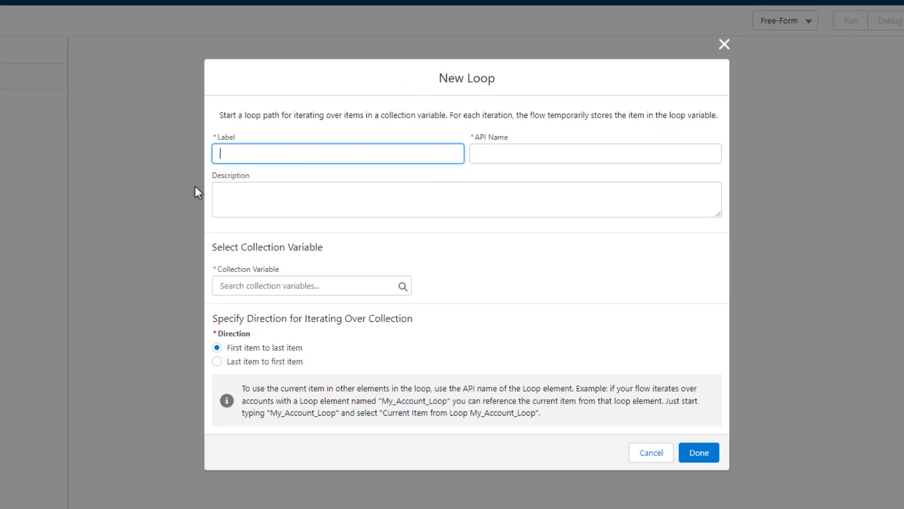
- Label the new Loop element 'Loop through Accounts' and choose its collection
text(Itera)
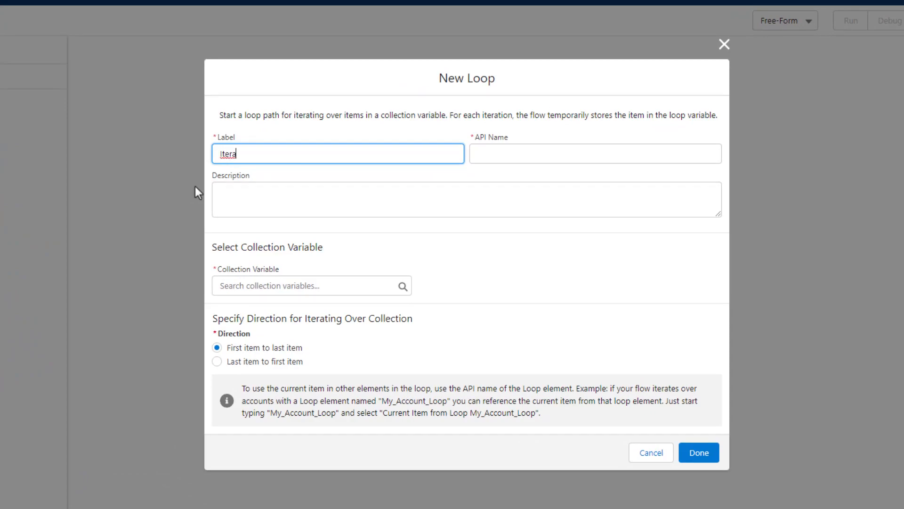
key(Ctrl+A)
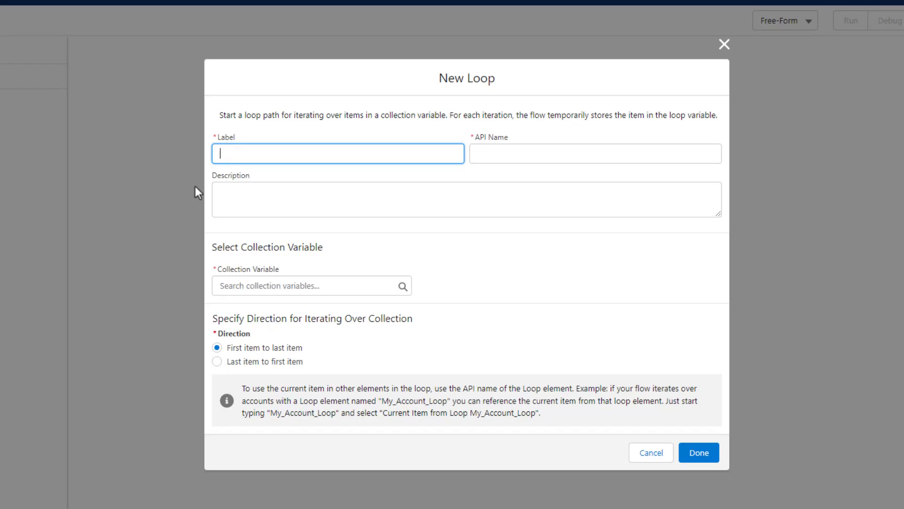
text(Loop through Accounts)
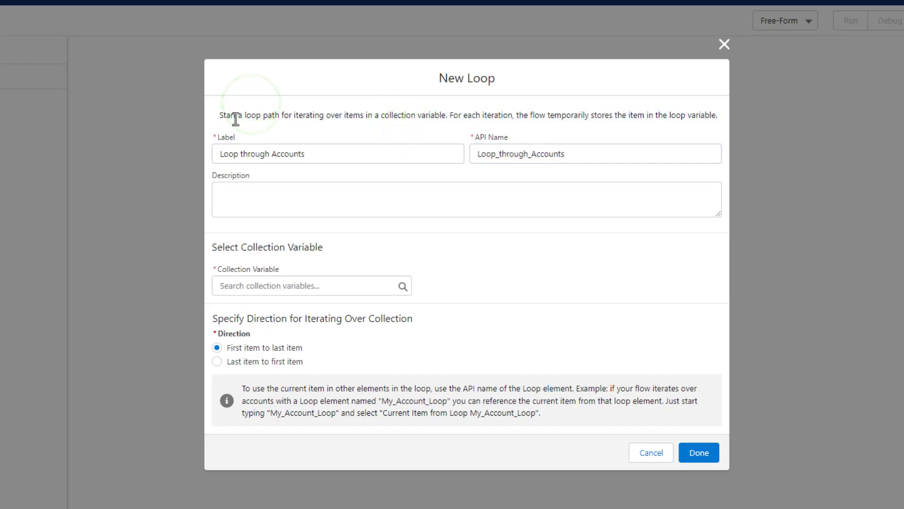
mouse_move(369, 120)
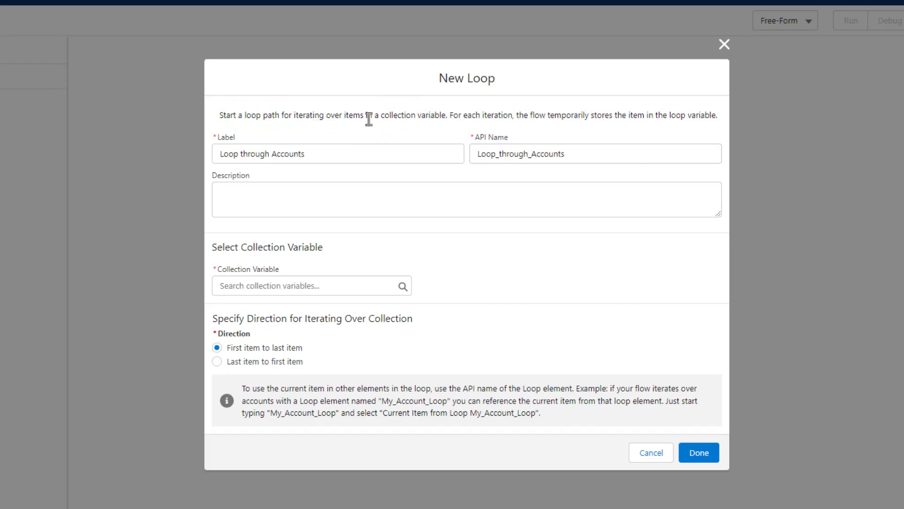
mouse_move(512, 133)
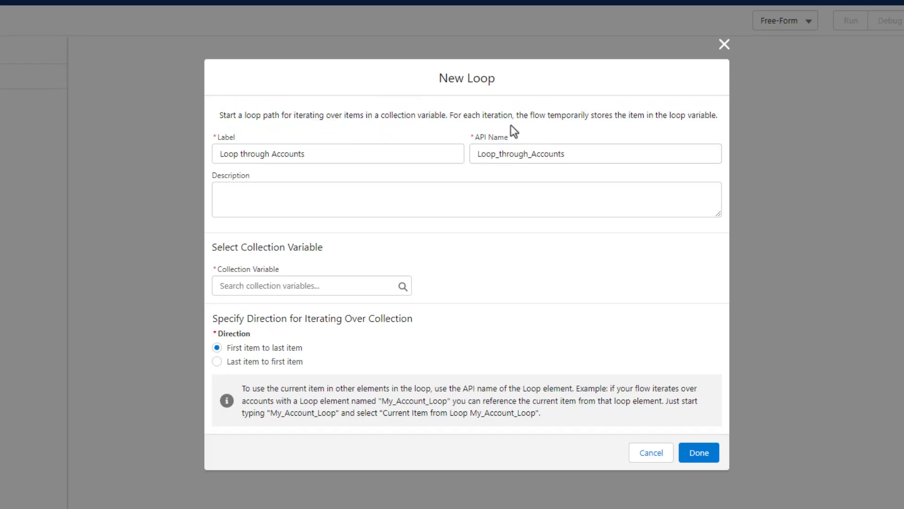
mouse_move(665, 133)
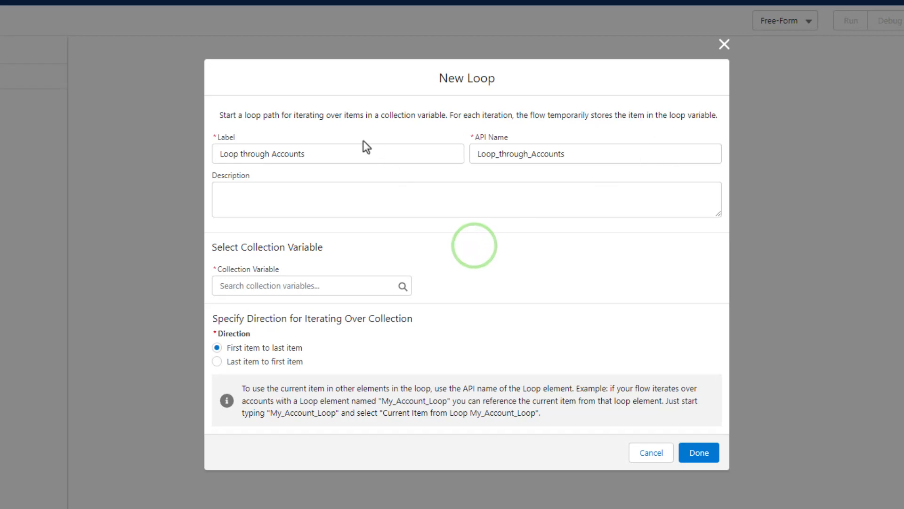
mouse_move(442, 117)
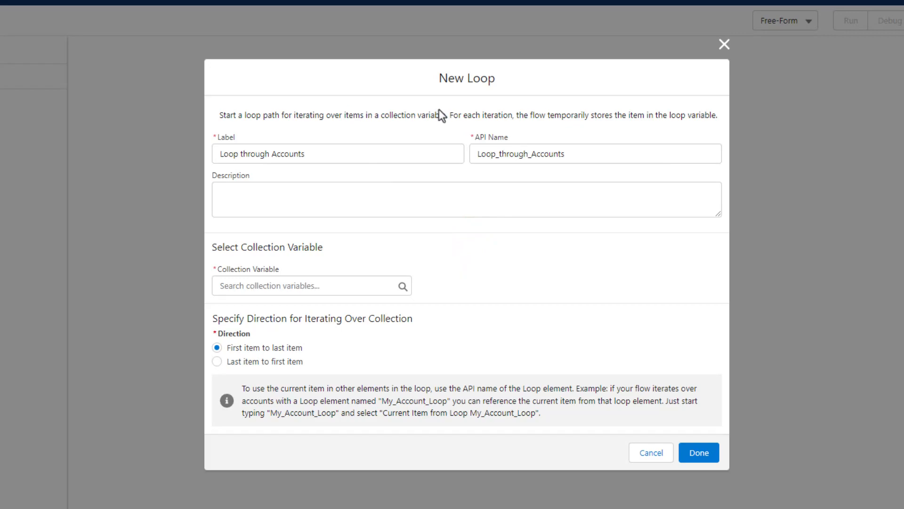
mouse_move(356, 281)
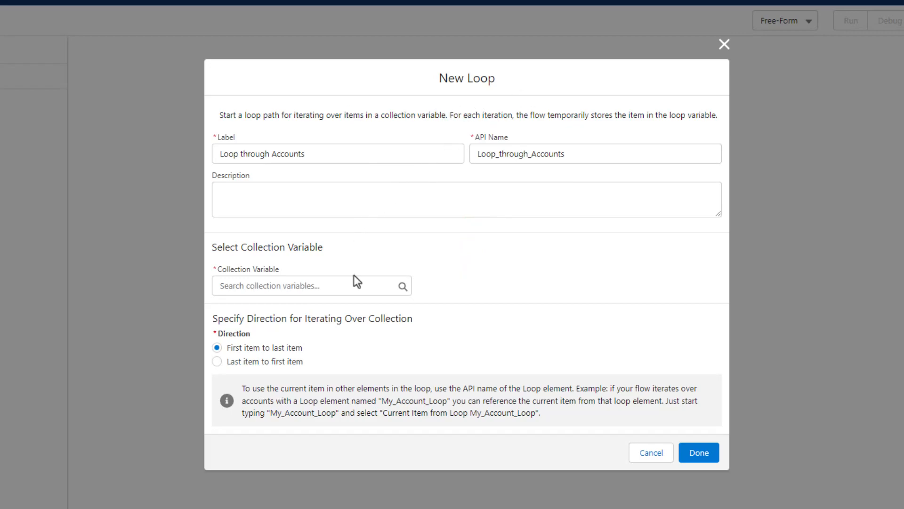
mouse_move(316, 322)
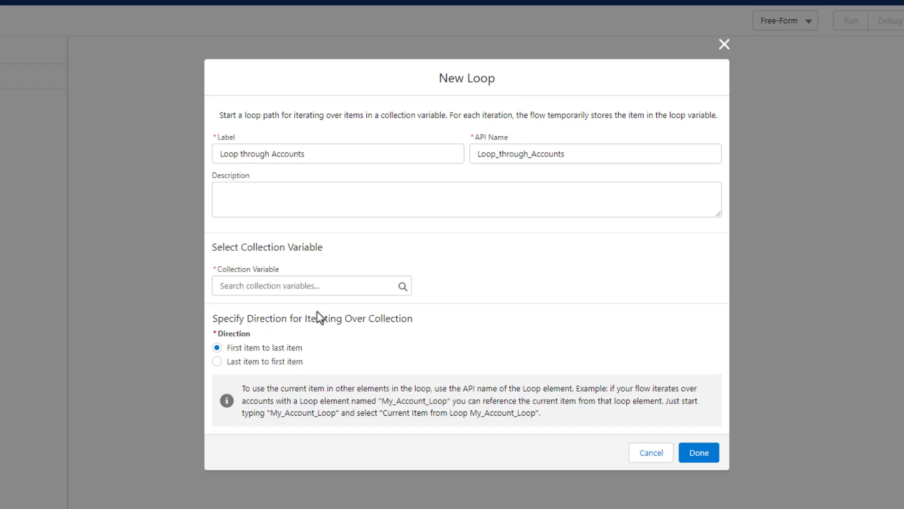
mouse_move(349, 282)
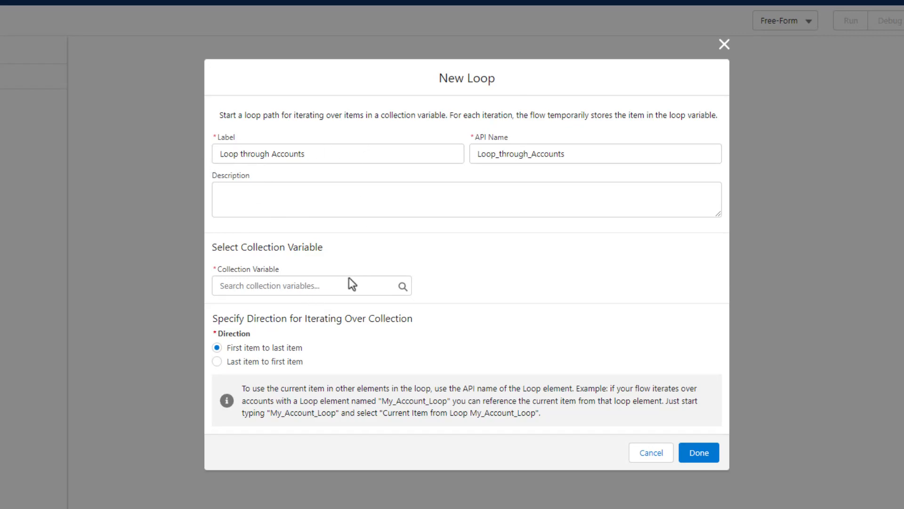
mouse_move(331, 277)
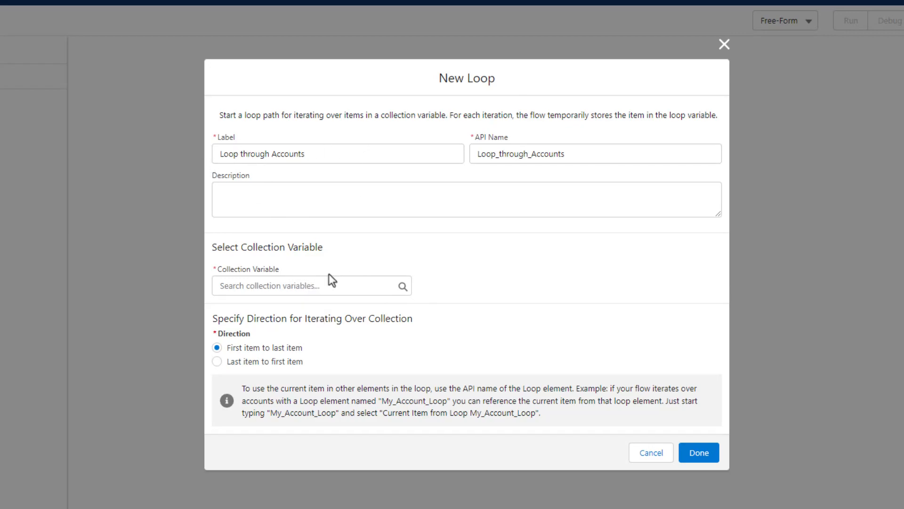
click(311, 286)
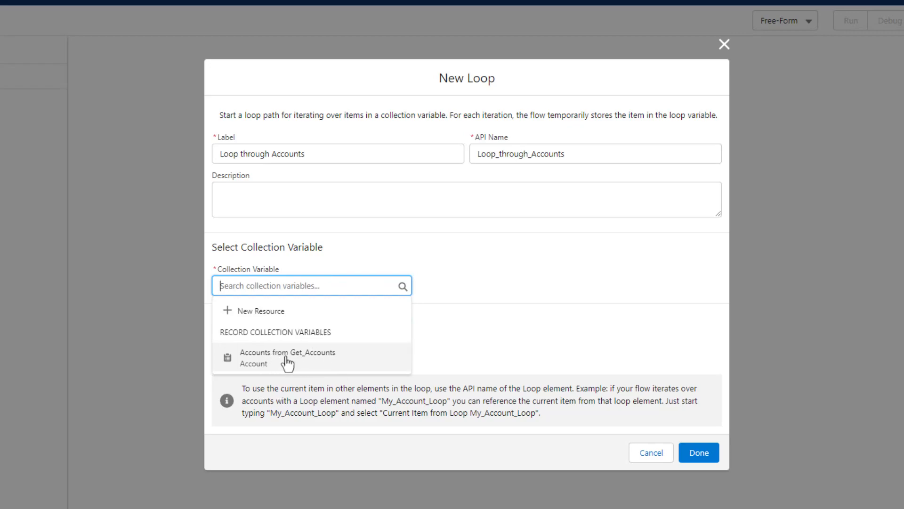
- Set the loop collection to 'Accounts from Get_Accounts', confirm, and begin saving
click(287, 358)
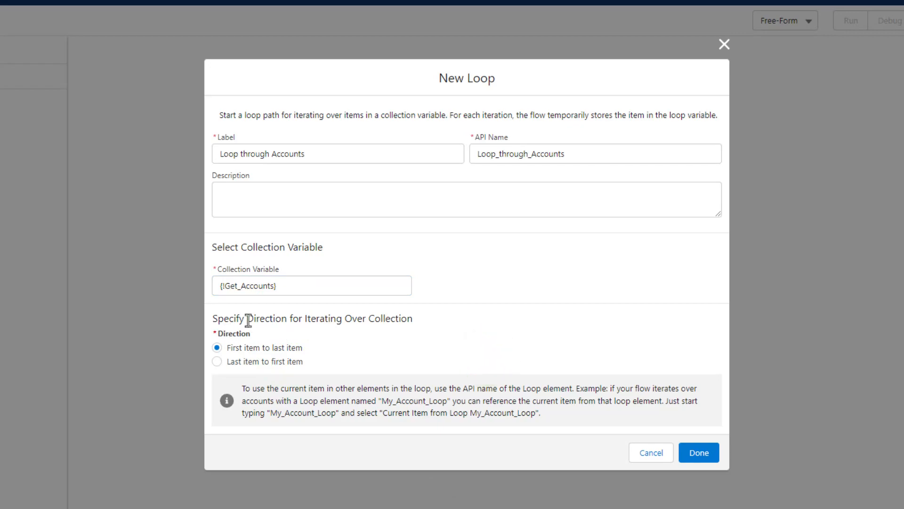
mouse_move(270, 338)
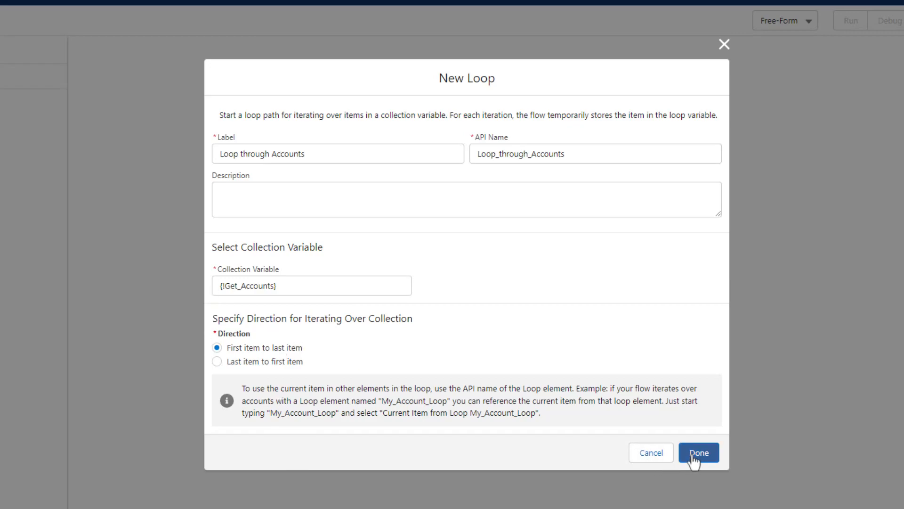
mouse_move(699, 457)
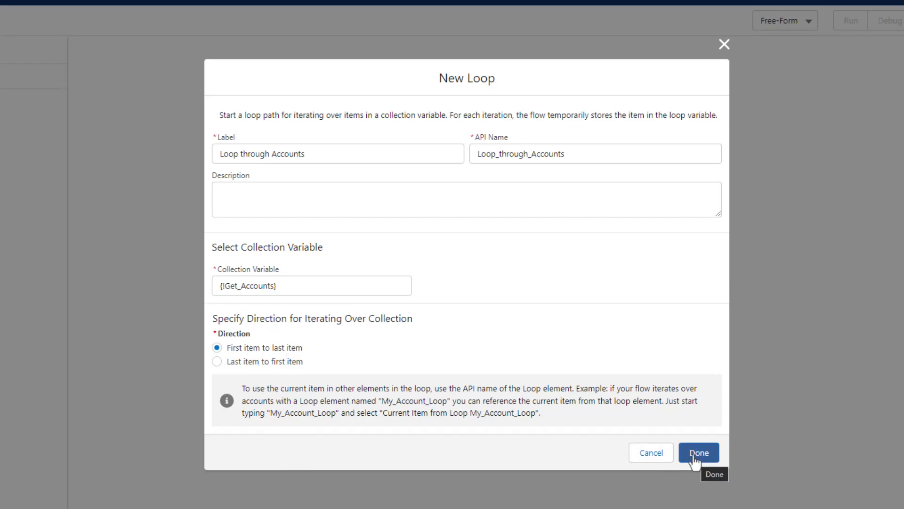
click(698, 452)
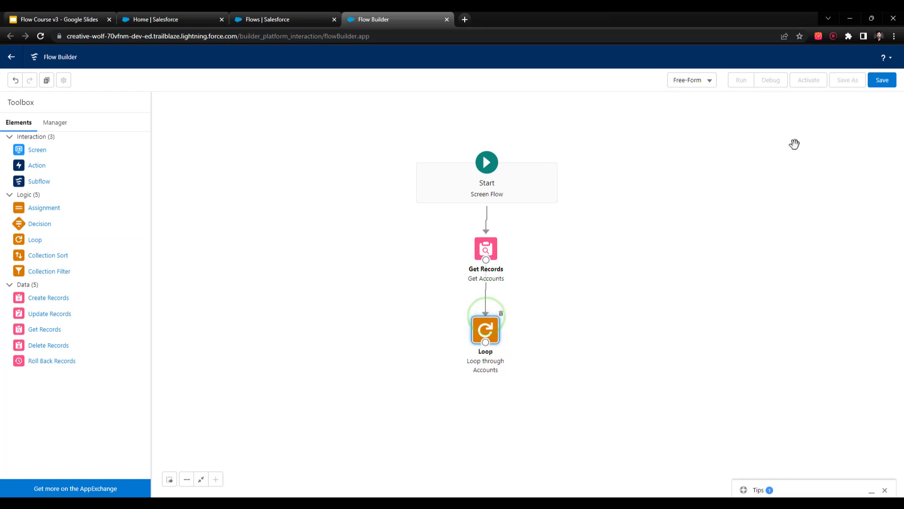
click(882, 80)
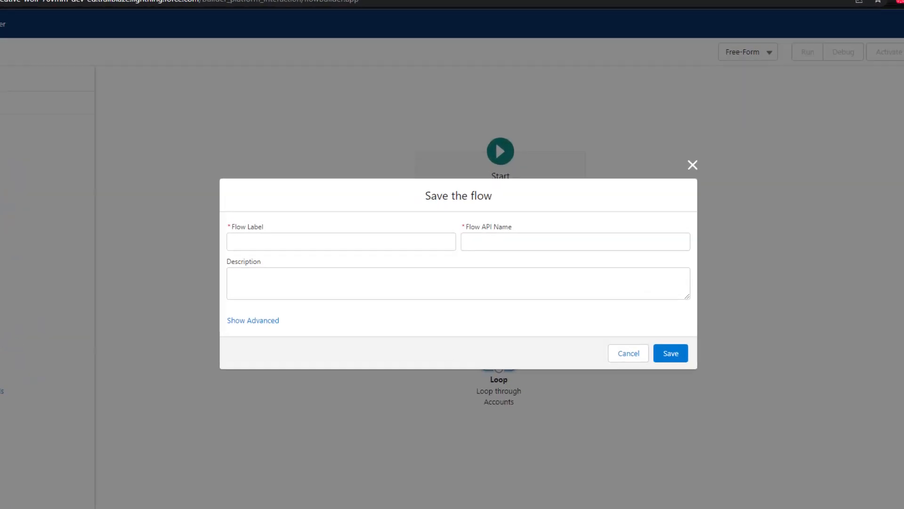
- Enter Flow Label 'Screen - Loop Primer' and confirm the save
text(Screen - Loop Primer)
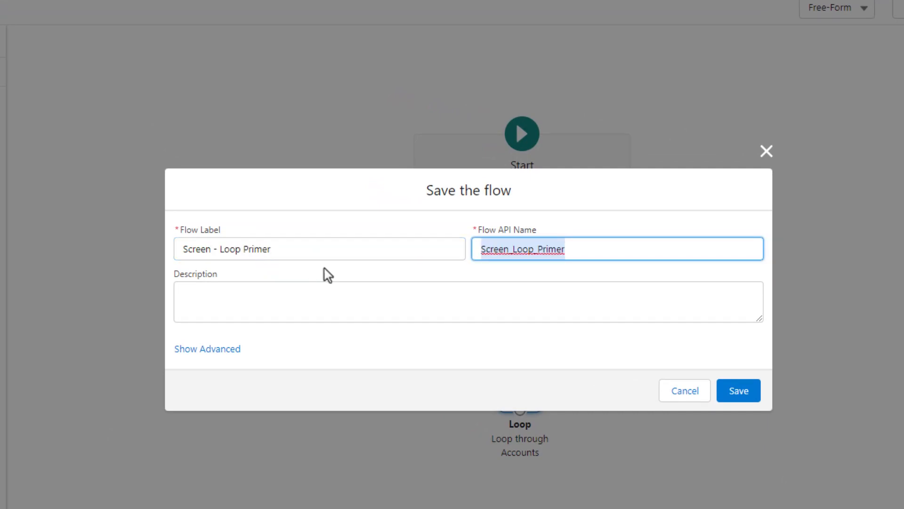
click(738, 390)
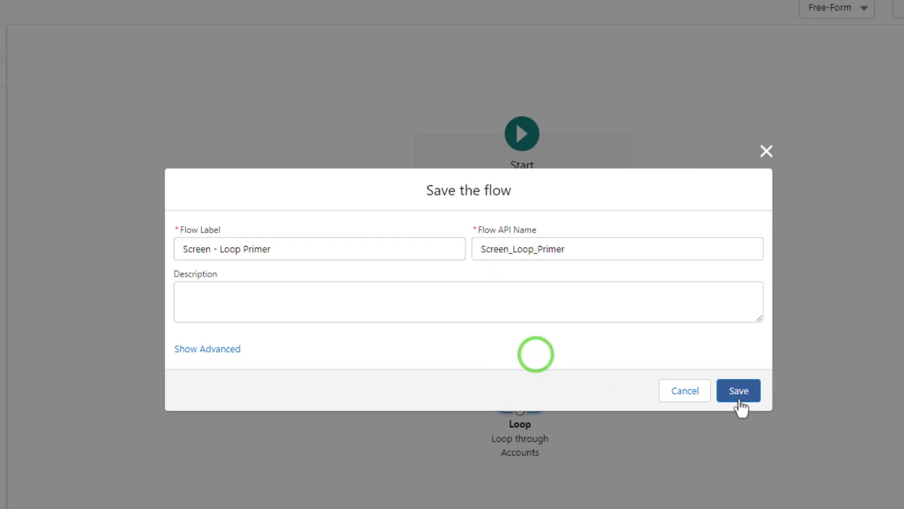
click(738, 390)
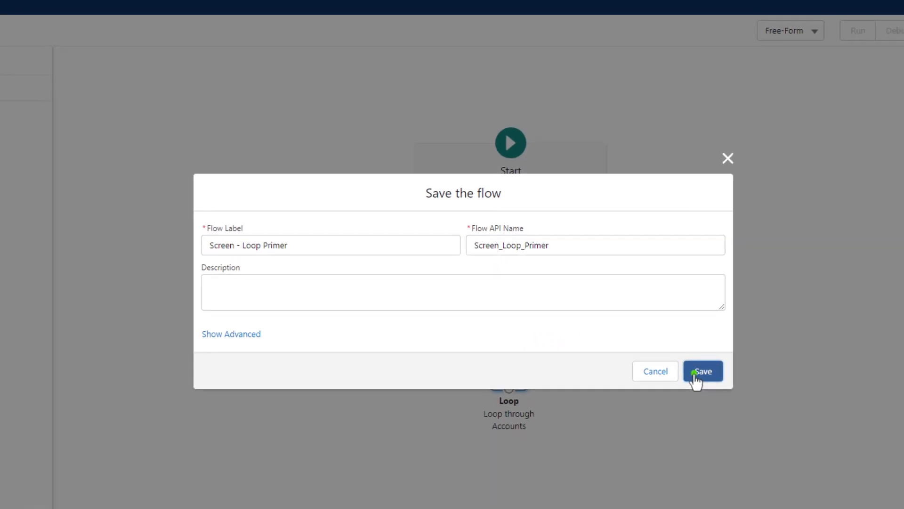
click(703, 370)
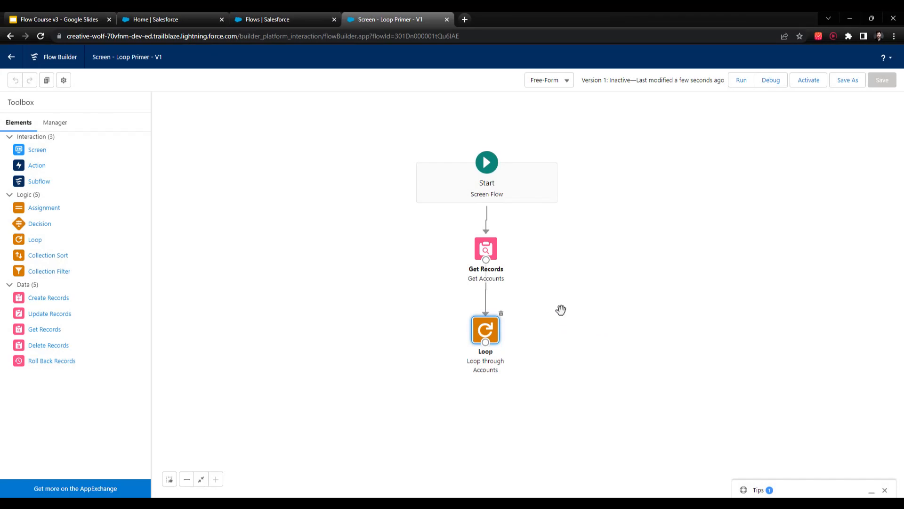
mouse_move(561, 304)
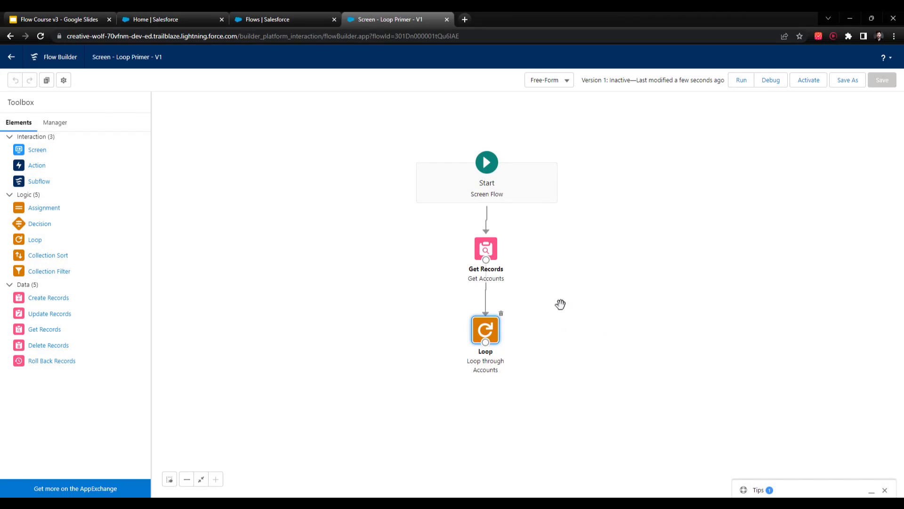
mouse_move(599, 305)
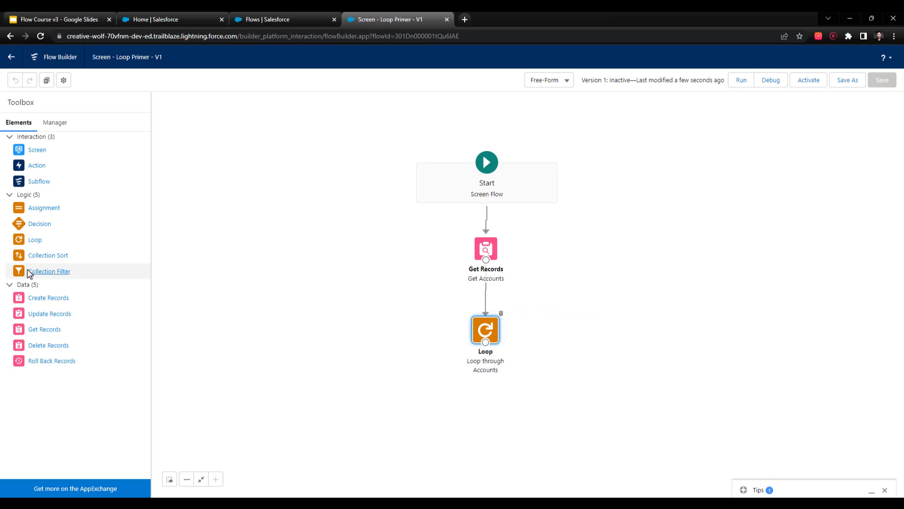
mouse_move(44, 208)
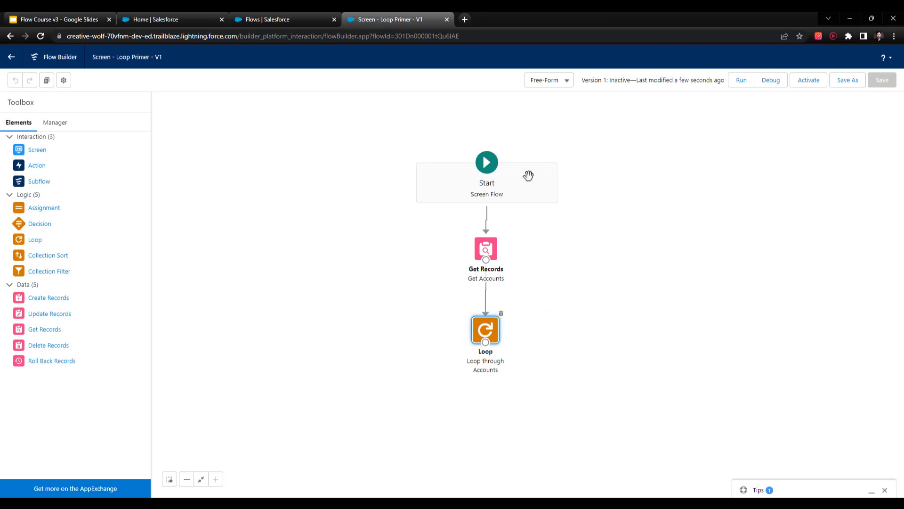
click(487, 183)
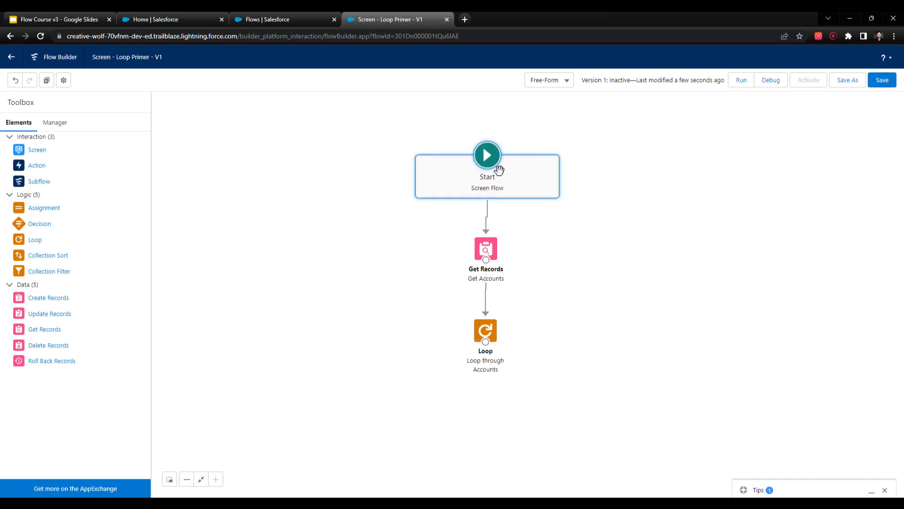
mouse_move(509, 229)
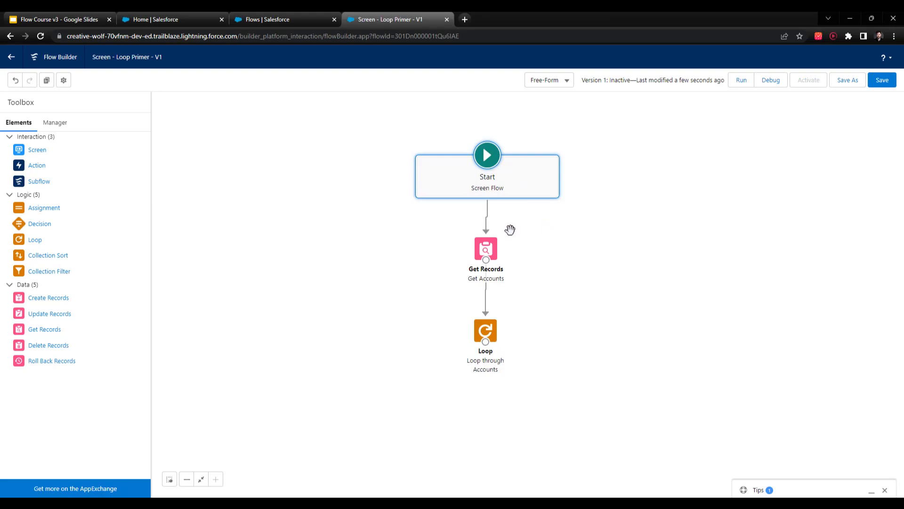
mouse_move(486, 250)
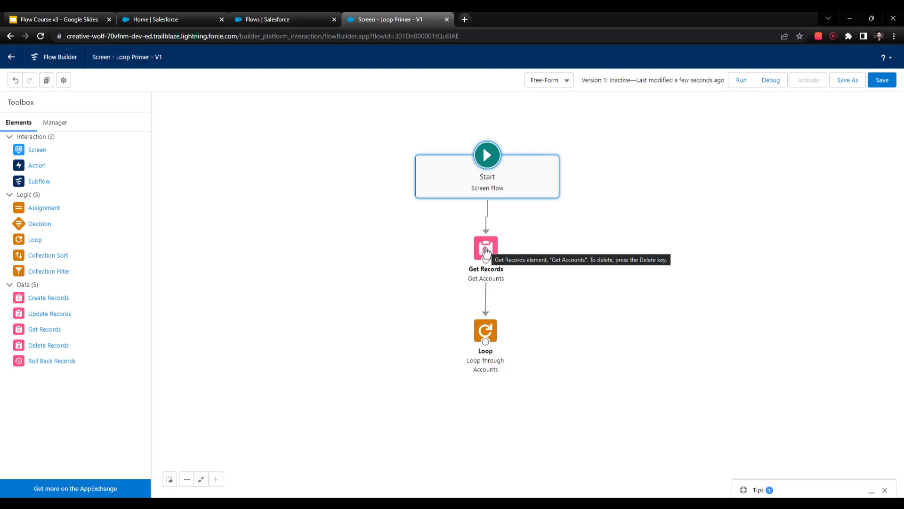
mouse_move(454, 416)
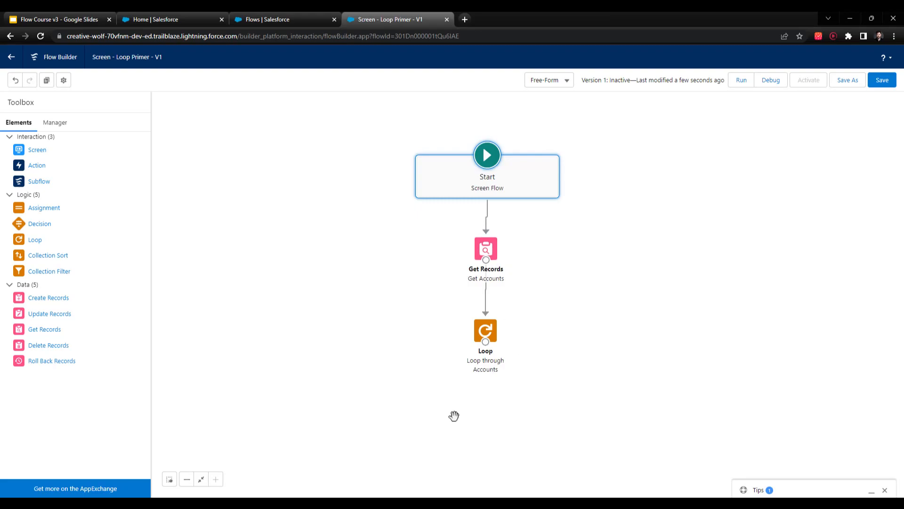